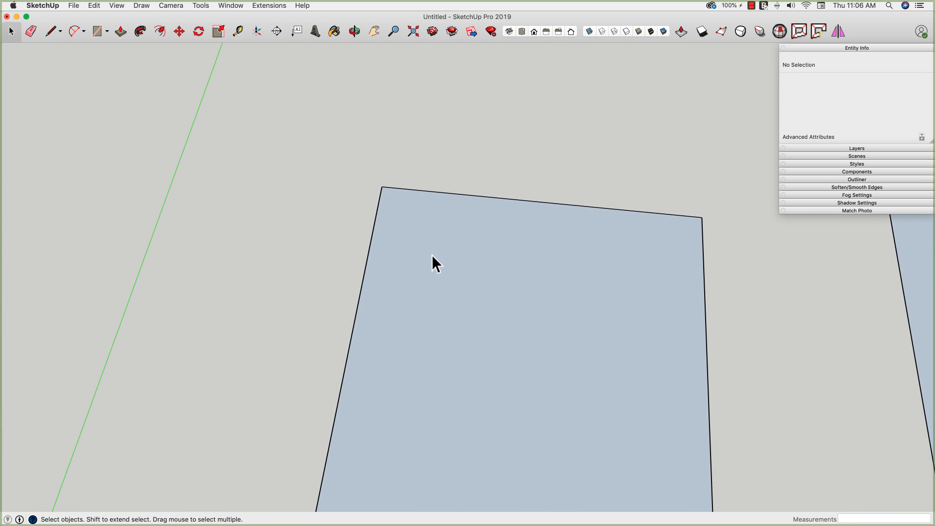
- Fillet the blue face's top-left and bottom-left corners with tangent 2 Point Arcs
click(72, 31)
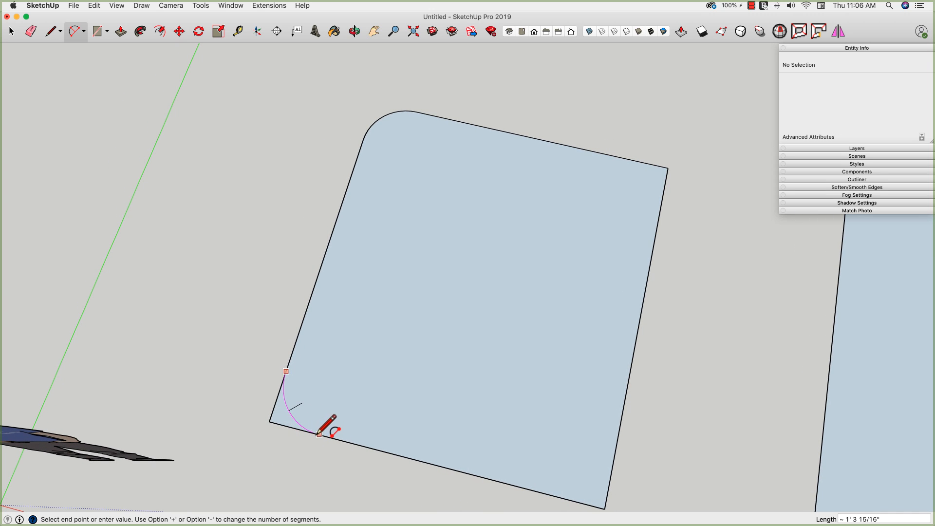
mouse_move(332, 431)
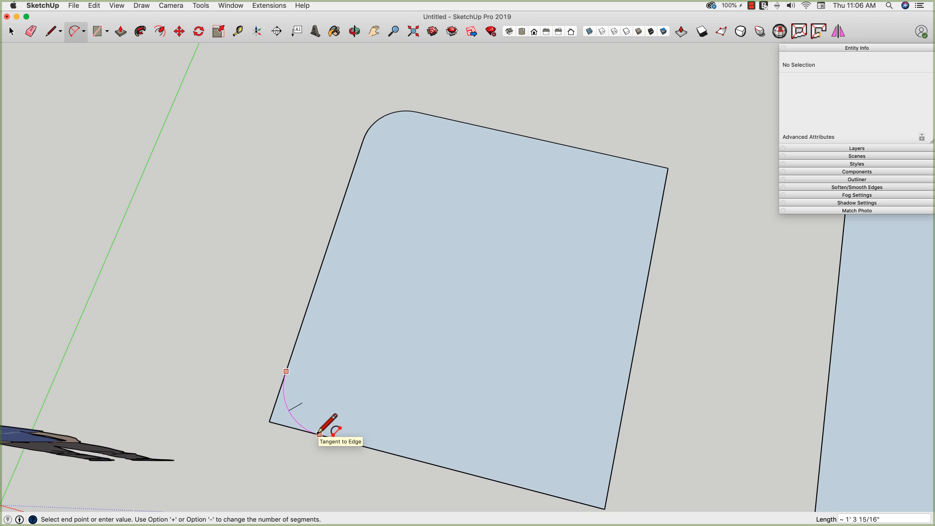
click(326, 430)
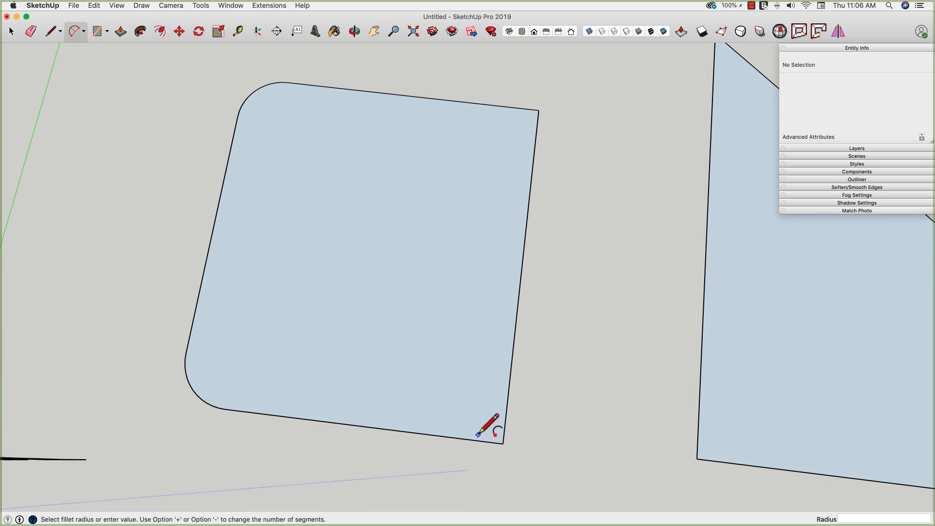
mouse_move(468, 432)
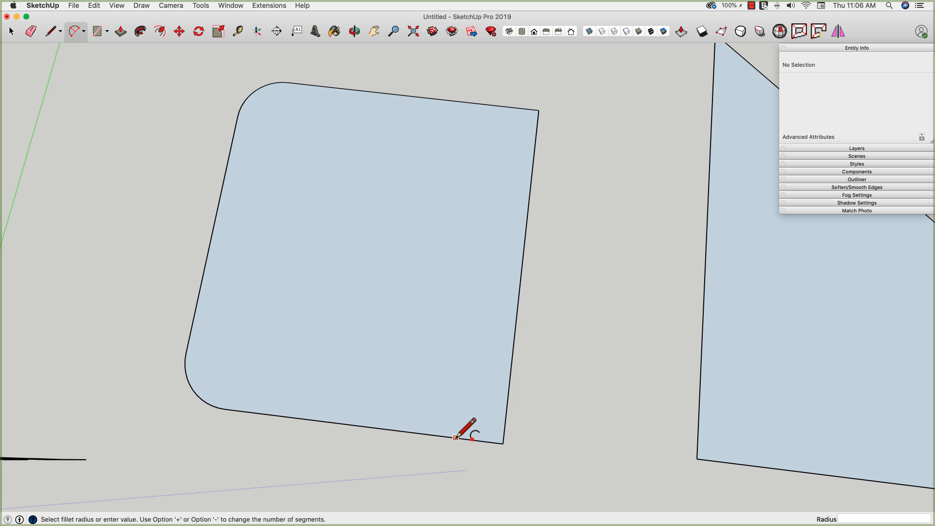
- Measure 12" from the bottom-right corner and draw a tangent arc across that corner
click(50, 31)
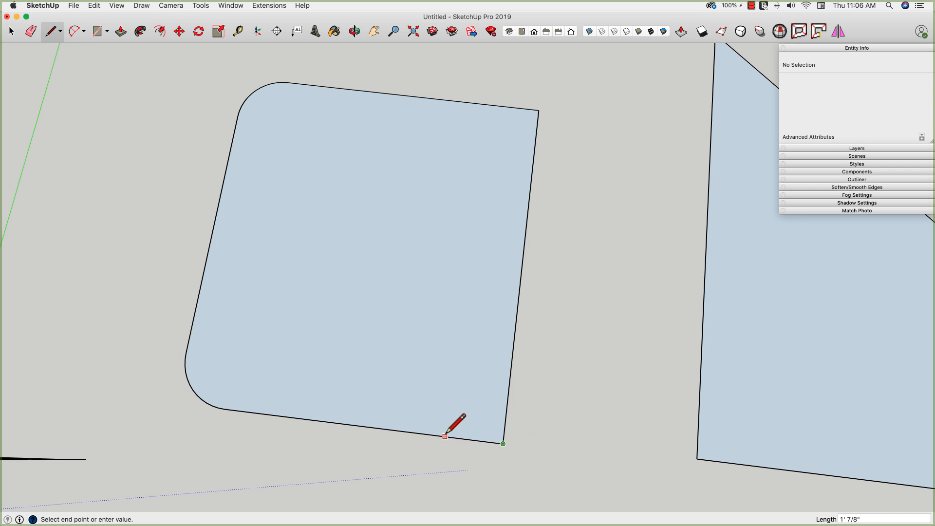
mouse_move(464, 420)
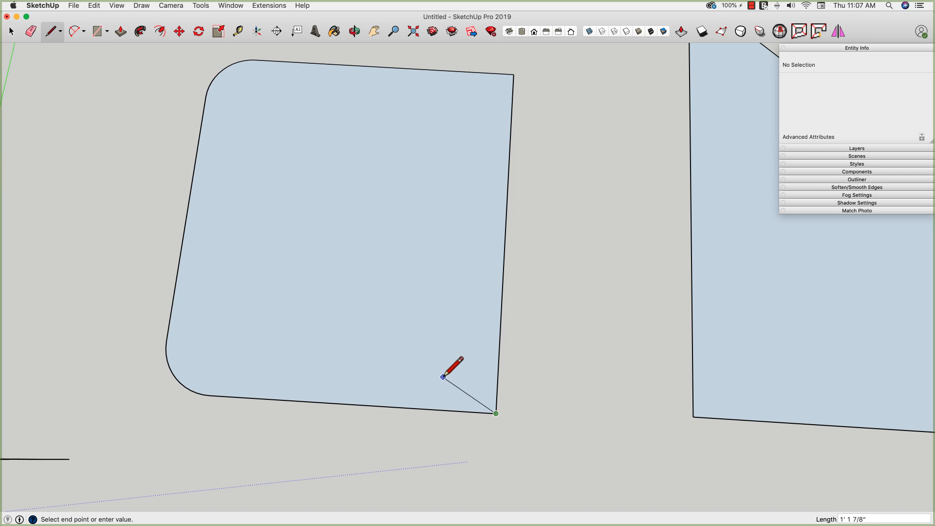
click(496, 413)
text(12)
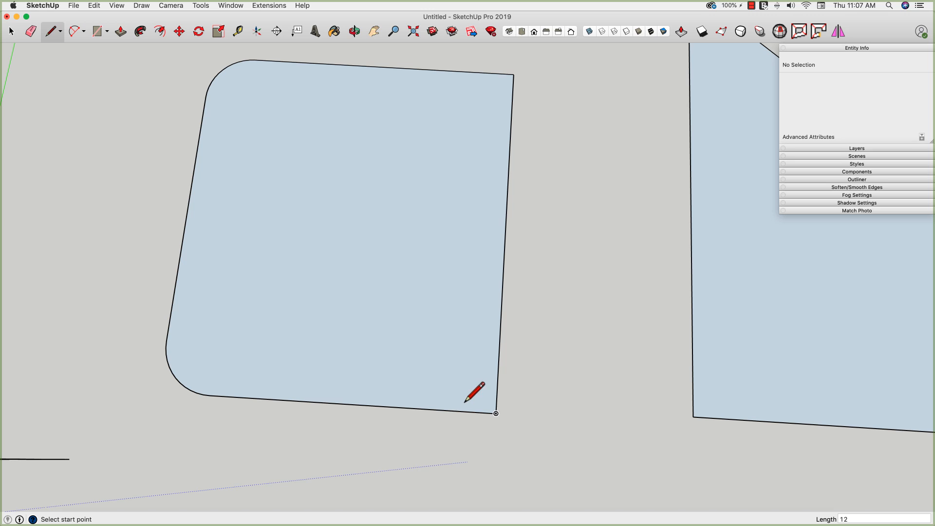
mouse_move(439, 409)
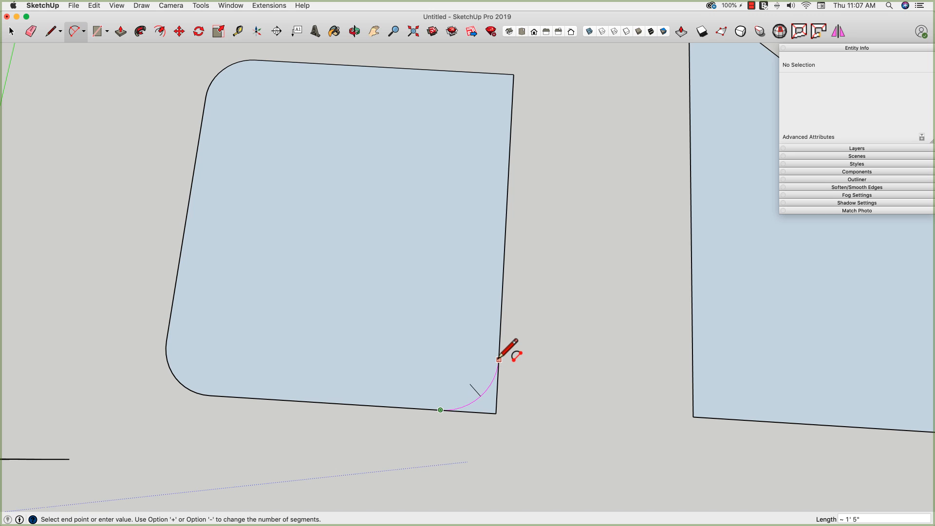
click(499, 360)
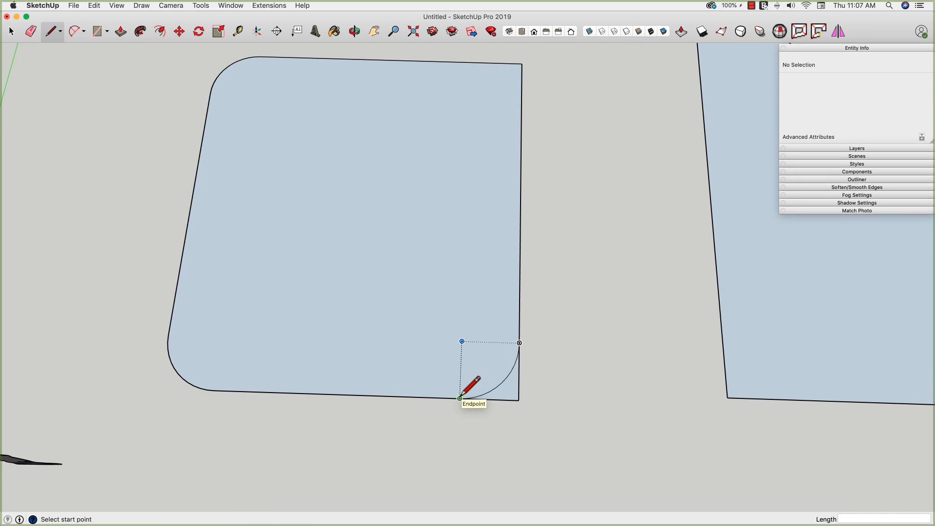
click(459, 398)
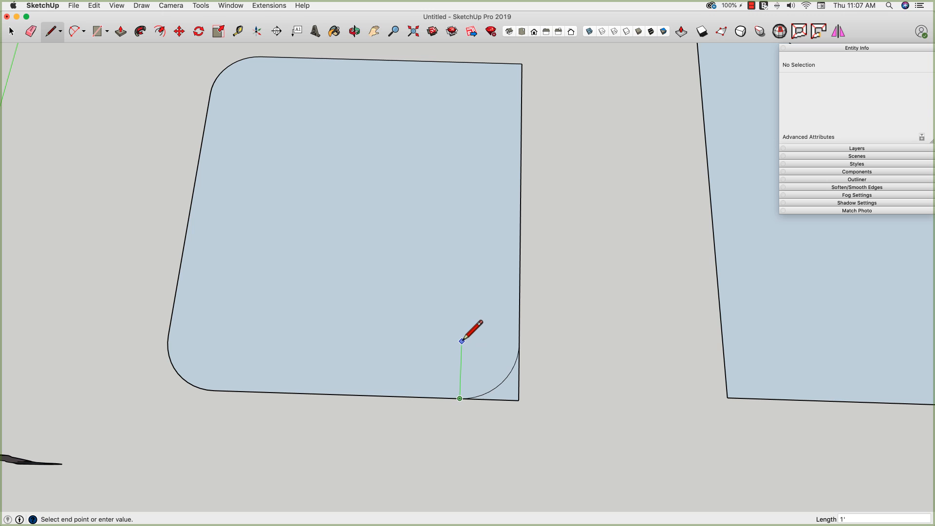
mouse_move(460, 341)
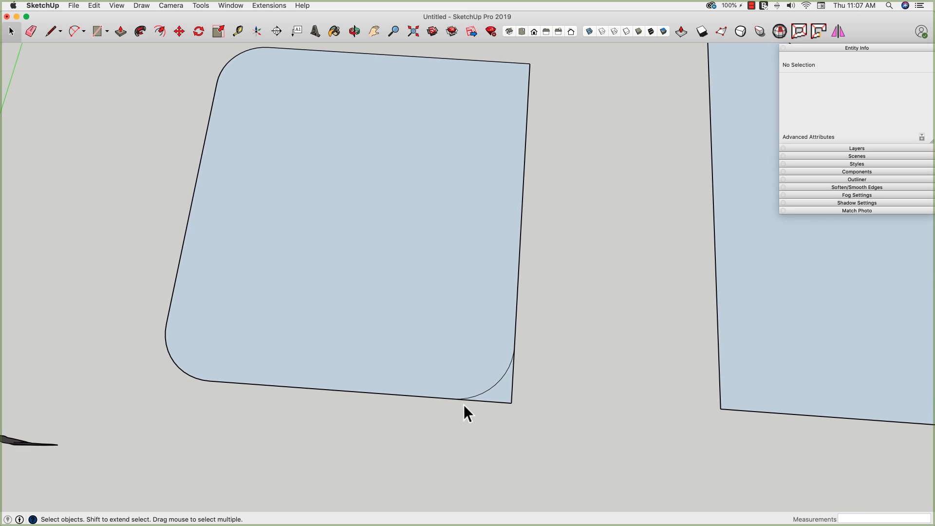
- Fillet the pointed face's top corner with a small 2 Point Arc
click(30, 31)
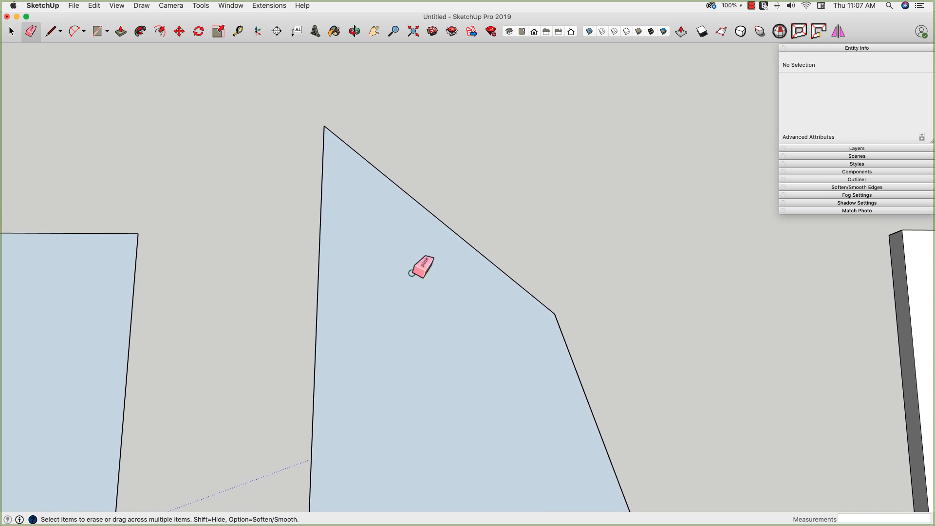
click(51, 31)
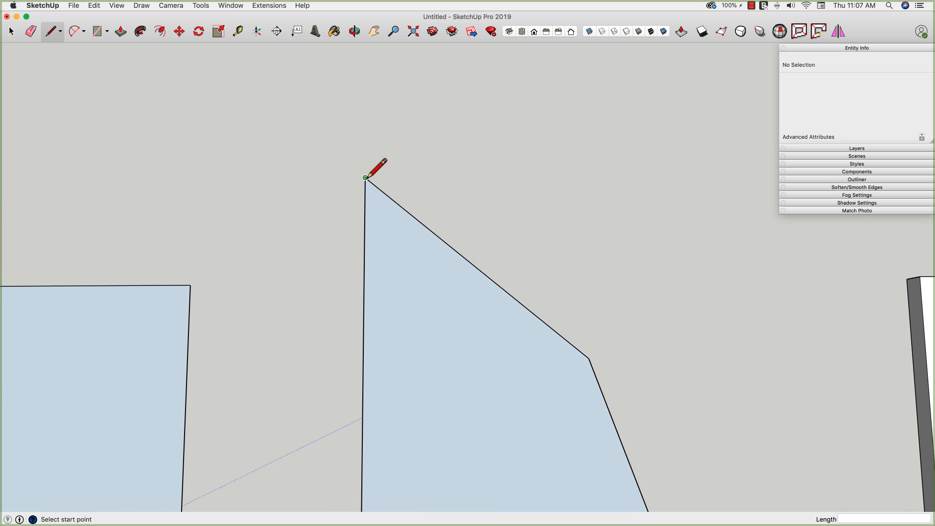
mouse_move(366, 177)
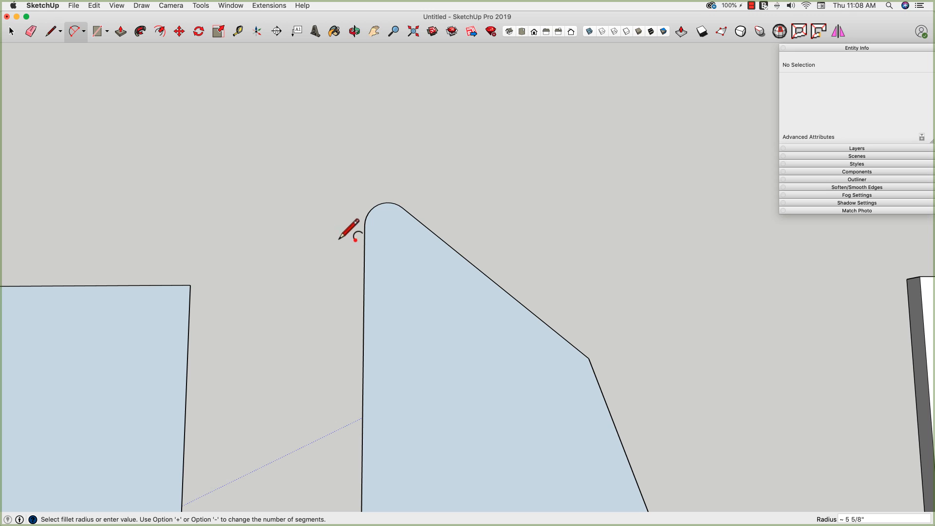
click(51, 31)
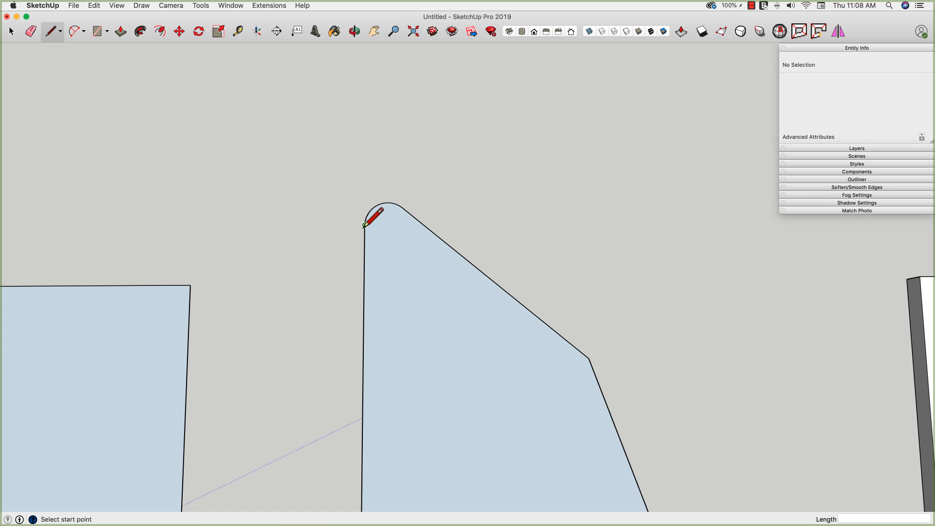
click(363, 225)
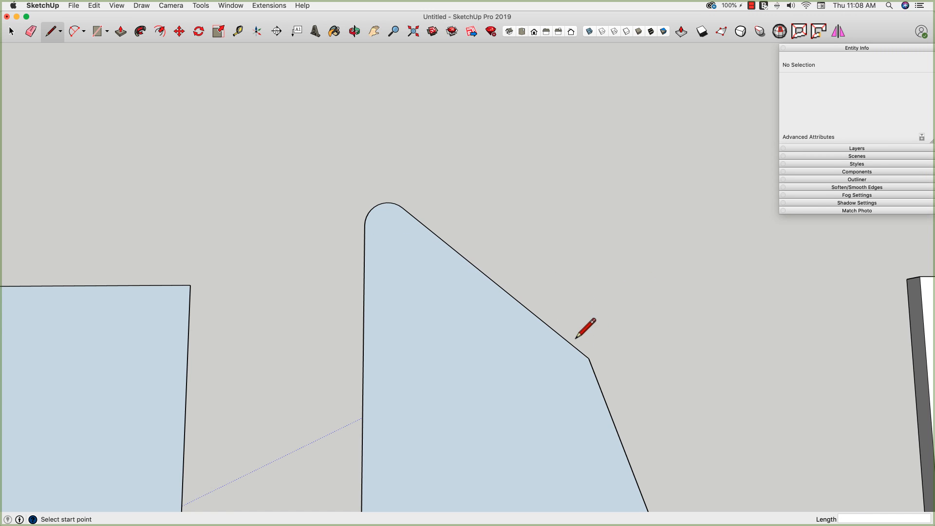
- Draw a trial fillet arc at the slanted edge's bend, then undo the trial arcs and lines
click(571, 344)
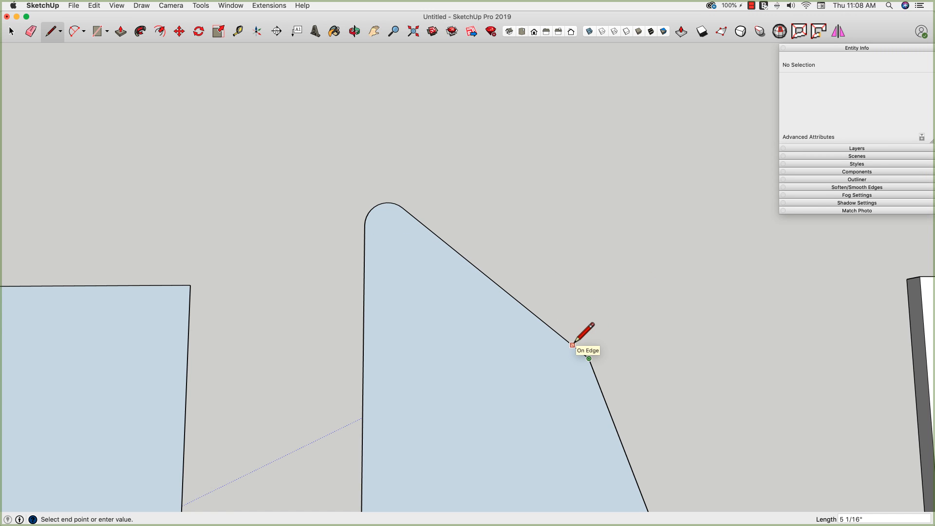
click(571, 344)
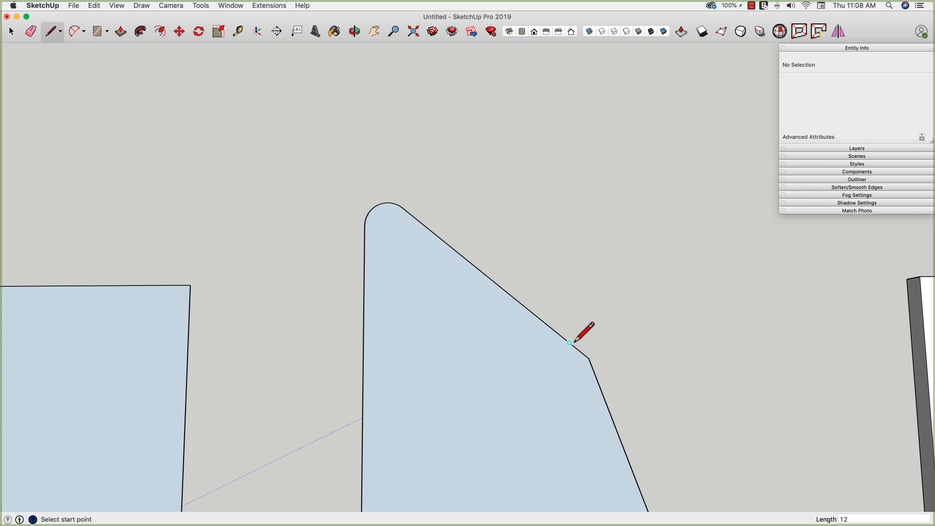
click(74, 31)
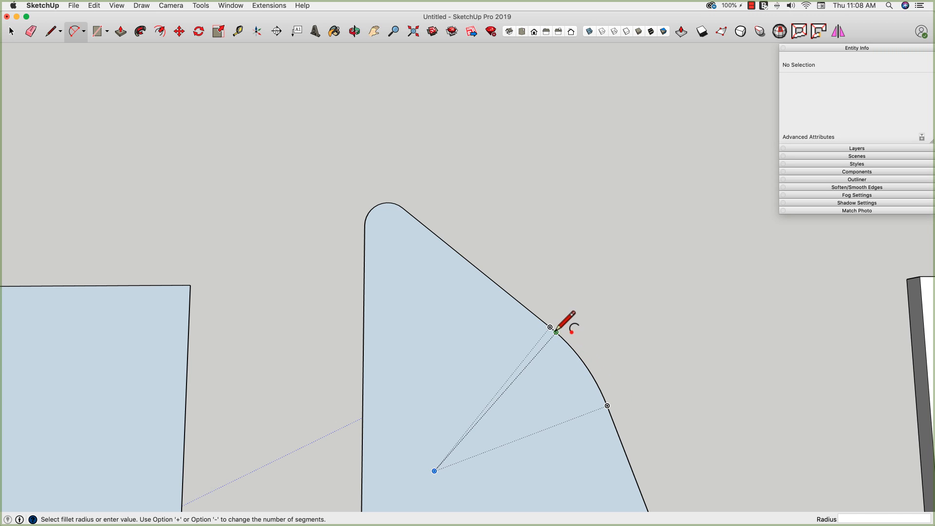
click(51, 31)
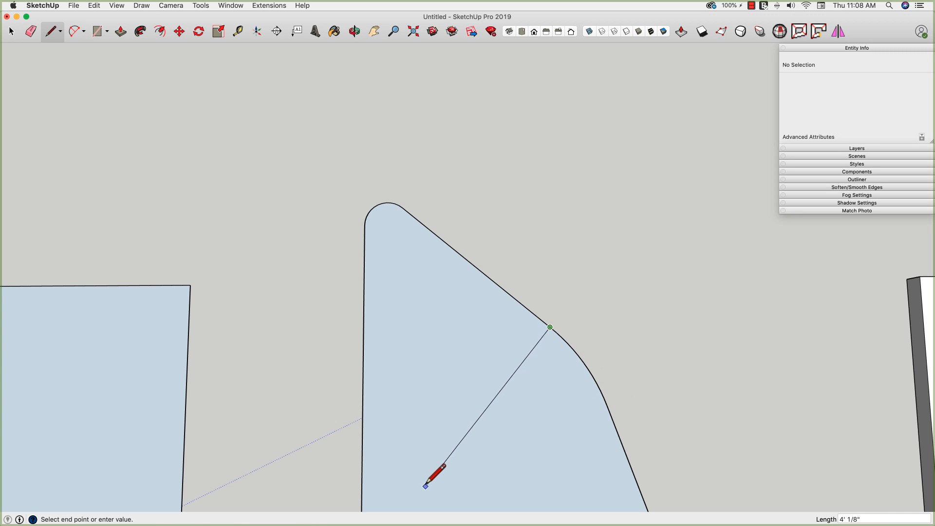
mouse_move(433, 470)
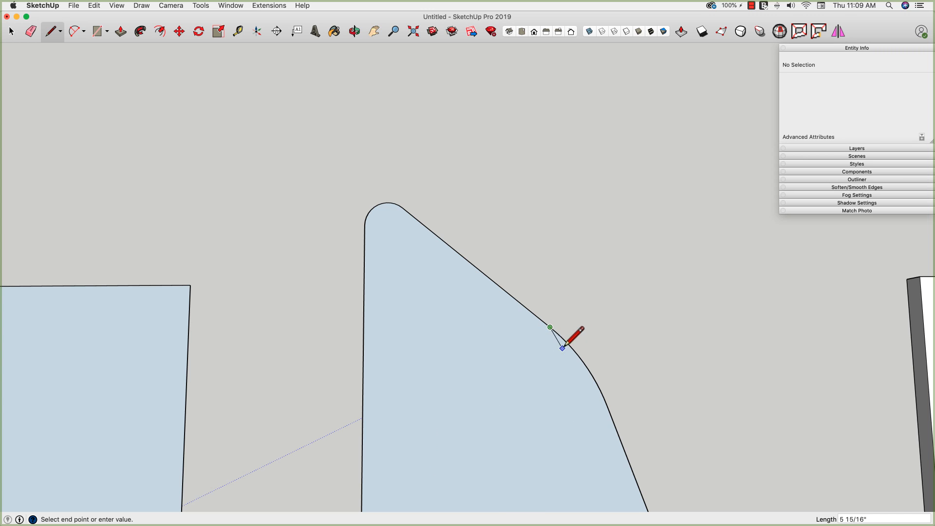
mouse_move(608, 348)
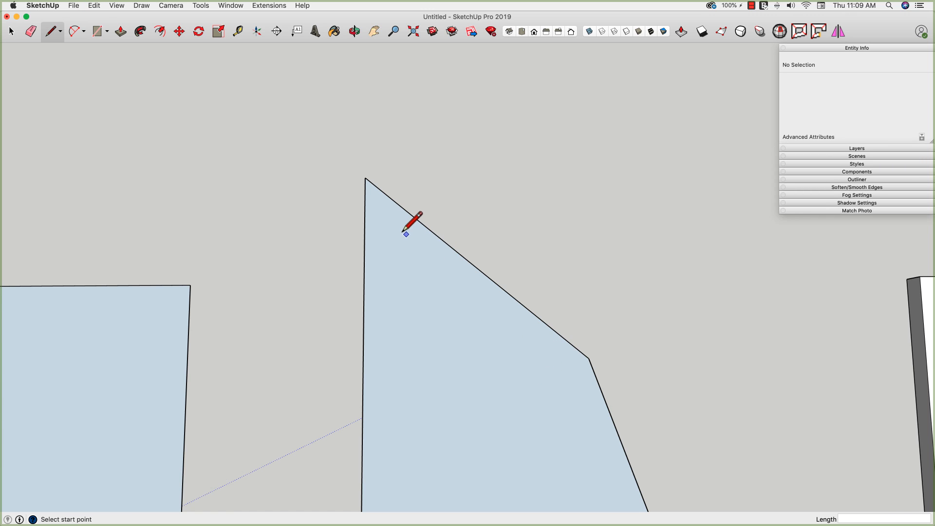
- Draw a tangent arc rounding the middle face's top corner
click(10, 32)
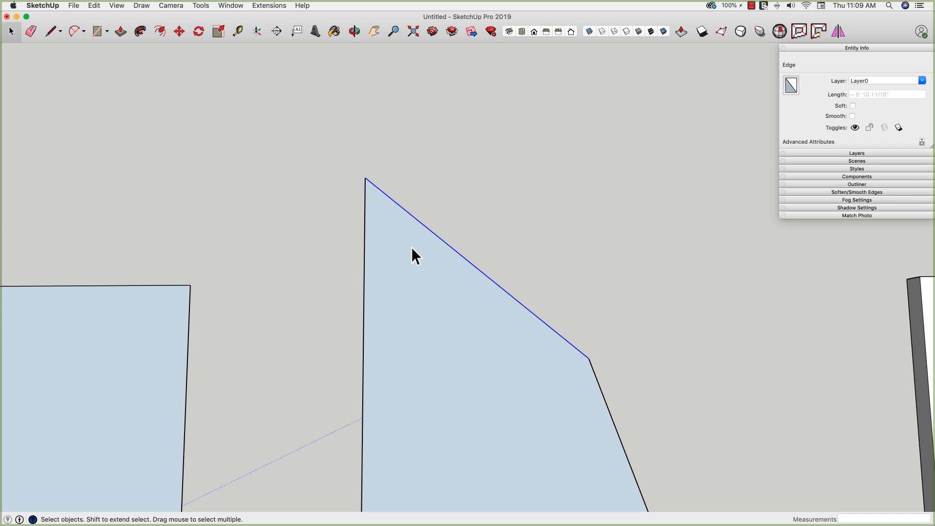
mouse_move(365, 219)
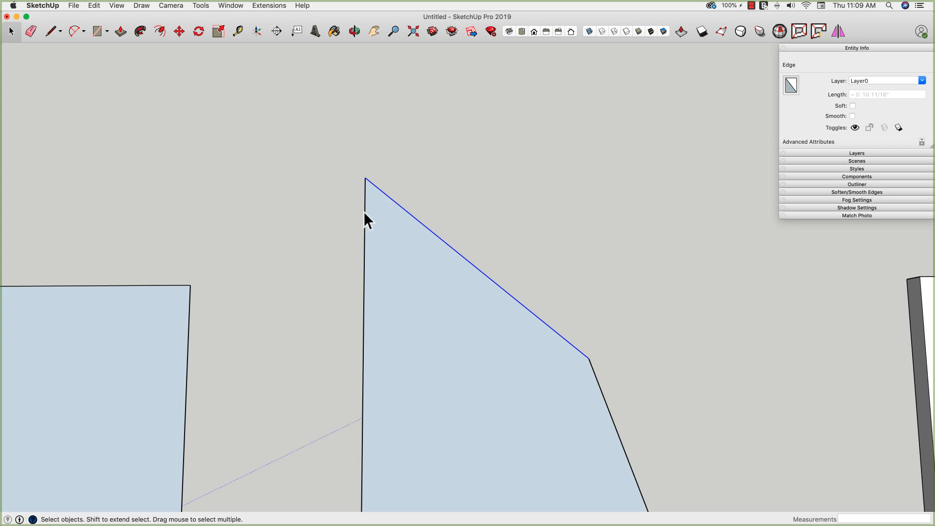
mouse_move(371, 231)
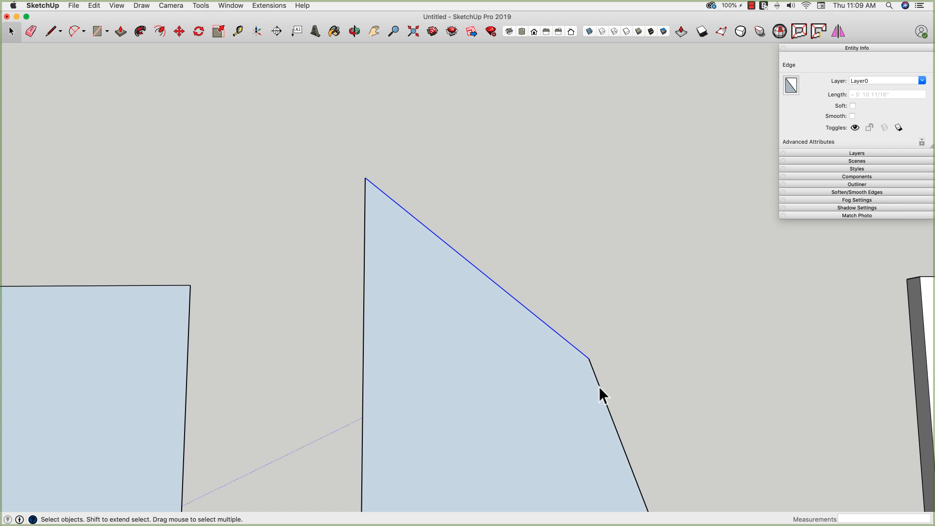
mouse_move(374, 273)
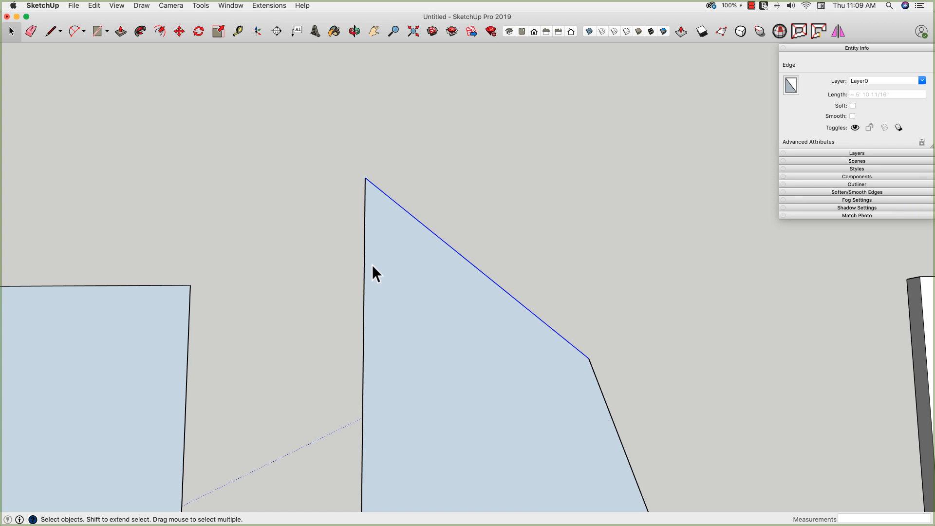
click(73, 31)
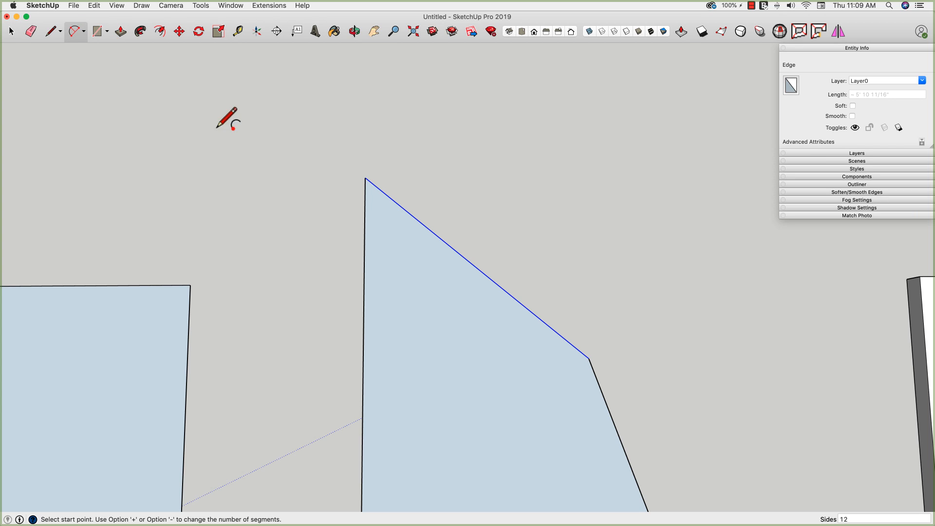
mouse_move(451, 182)
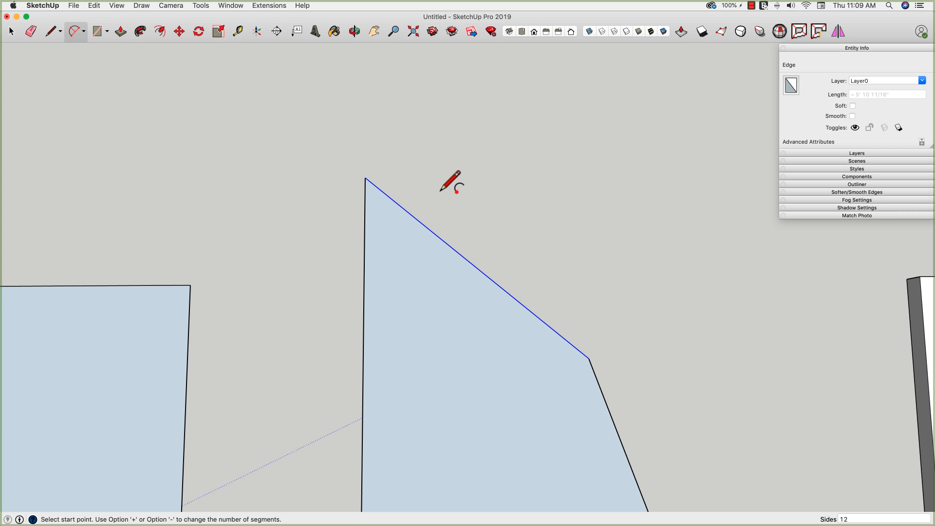
mouse_move(502, 209)
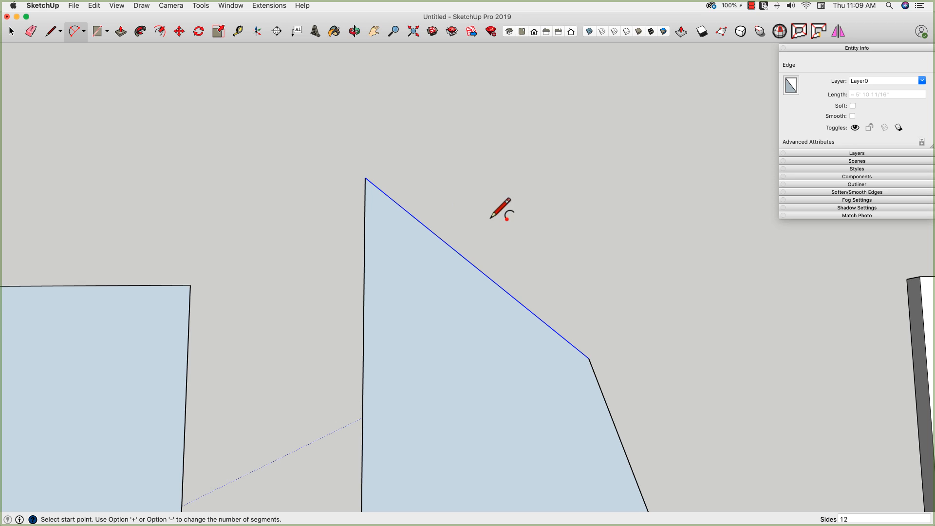
mouse_move(366, 215)
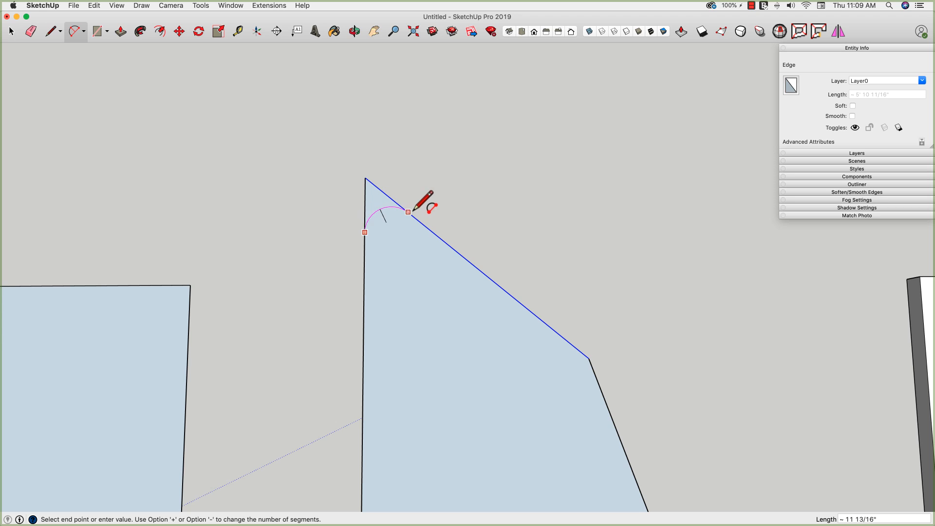
click(407, 210)
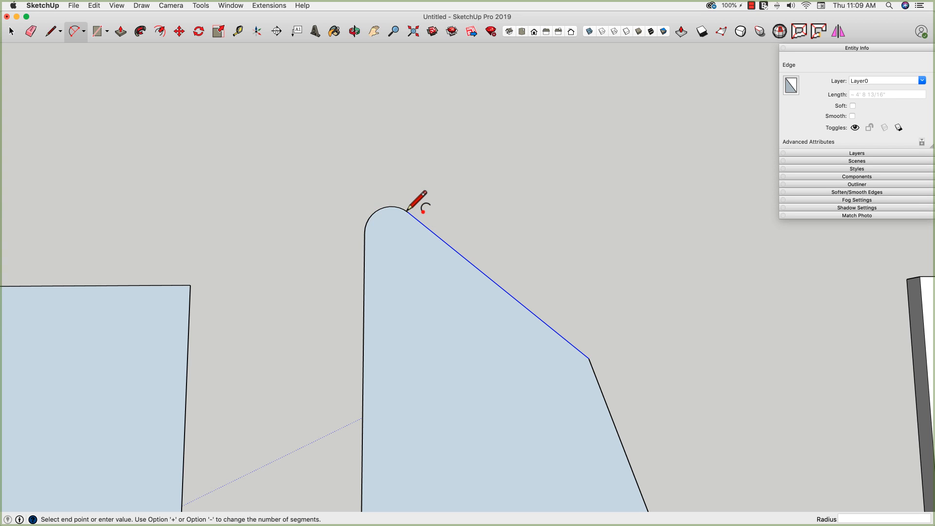
click(11, 31)
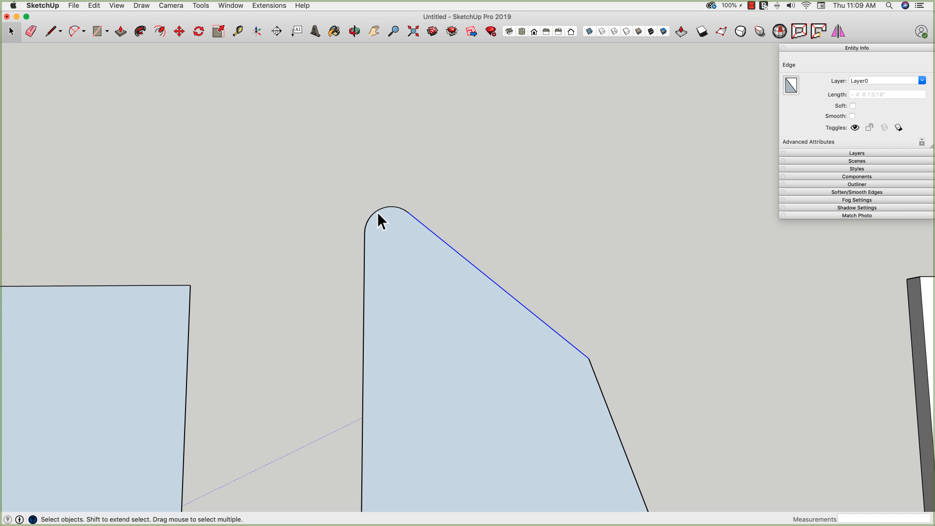
- Set the corner arc's radius to 12 in Entity Info, then clear the selection
click(387, 215)
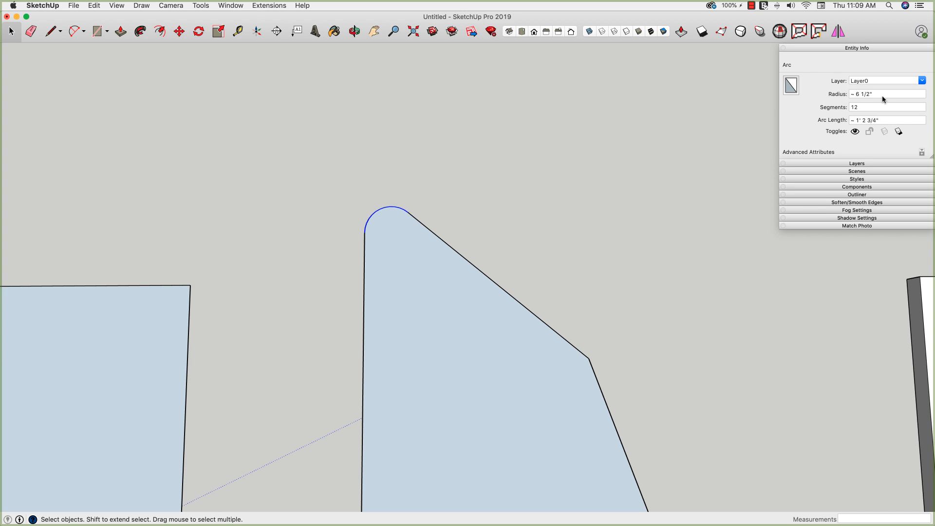
mouse_move(368, 238)
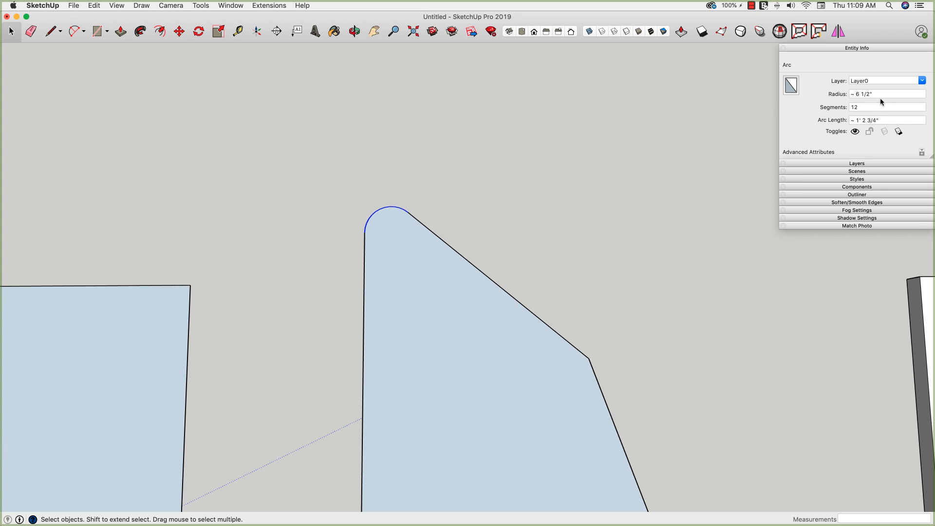
click(886, 94)
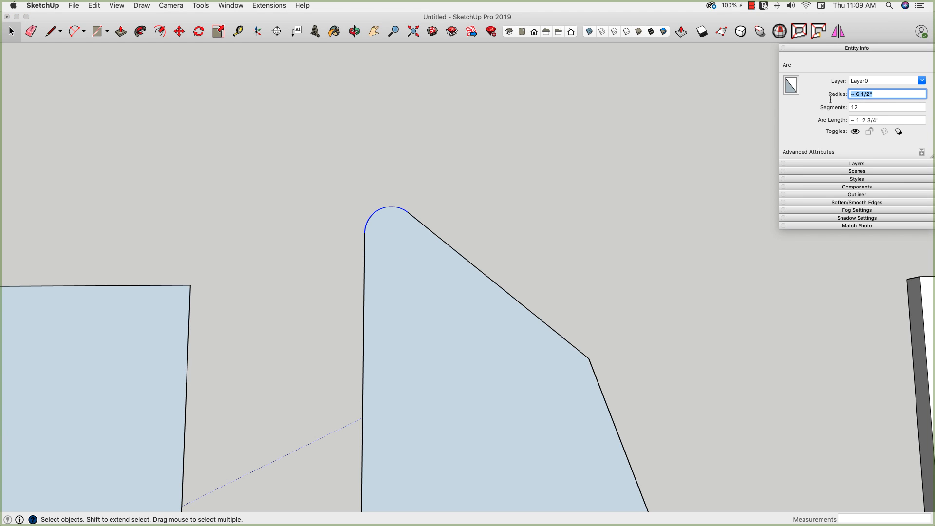
text(12)
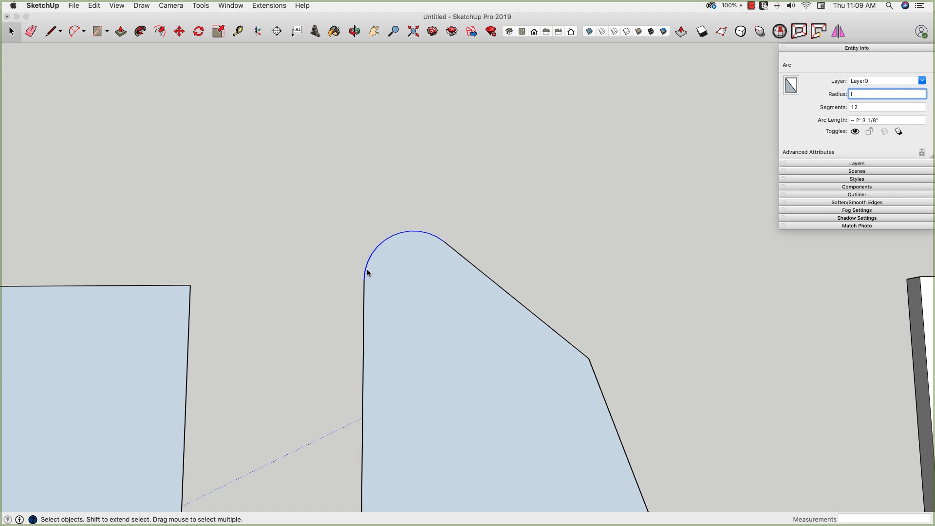
click(51, 31)
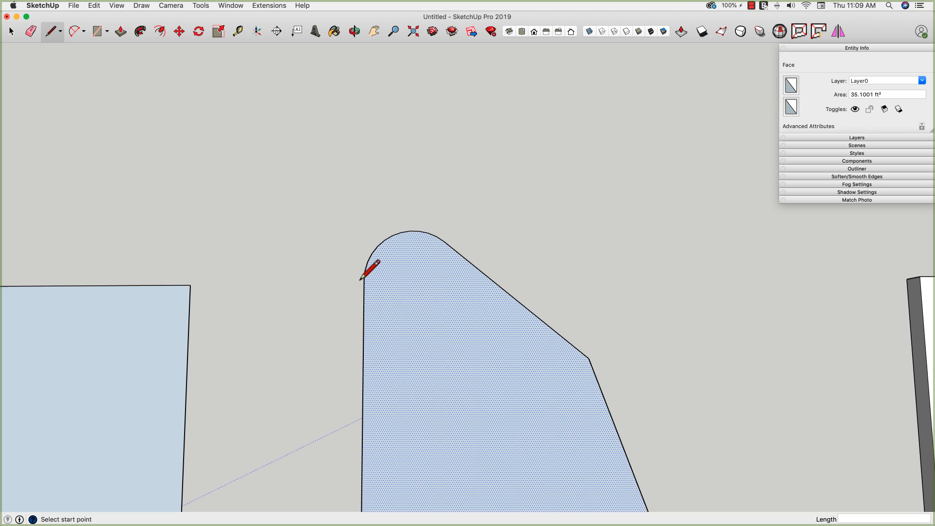
click(364, 281)
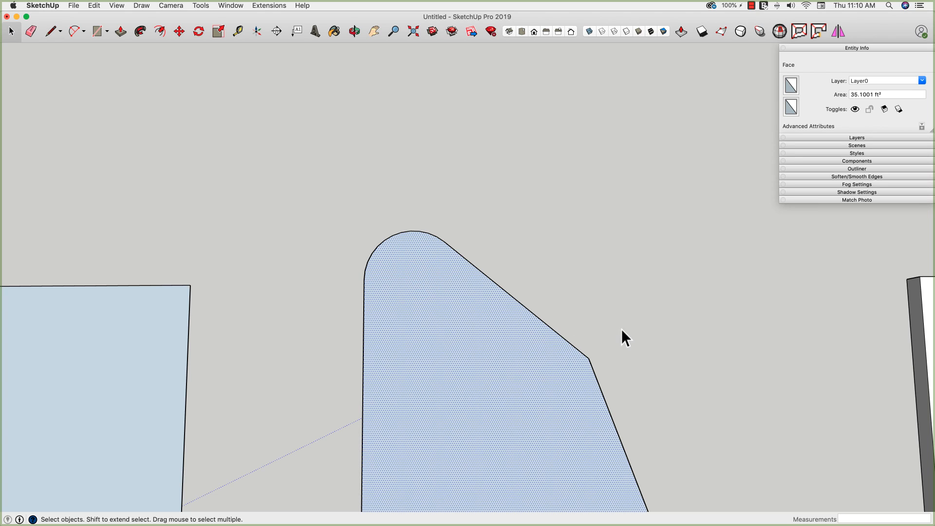
click(623, 337)
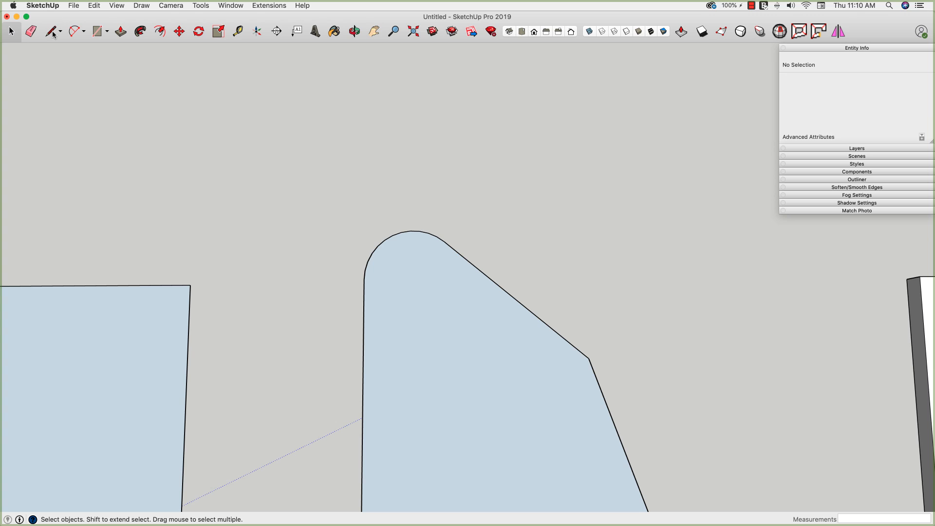
- Draw a tangent arc at the slanted side's right bend and set its radius to 12
click(74, 31)
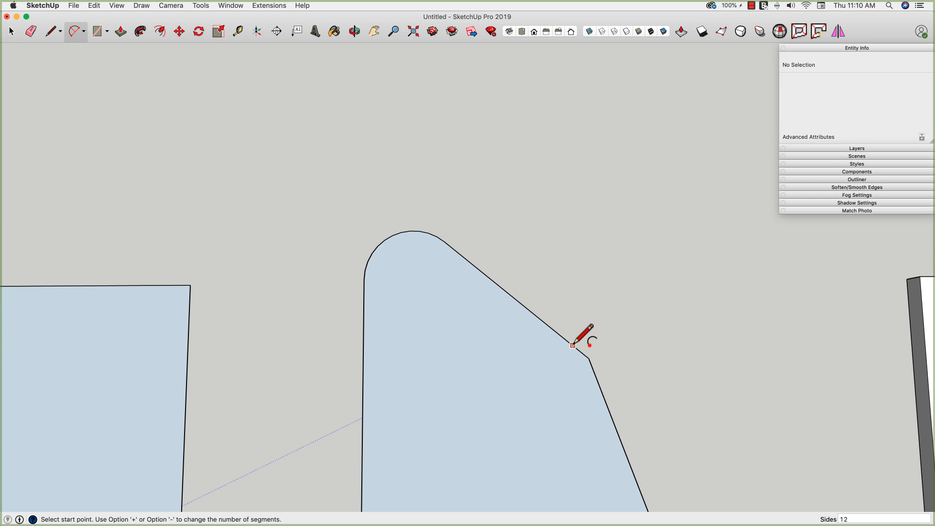
click(573, 345)
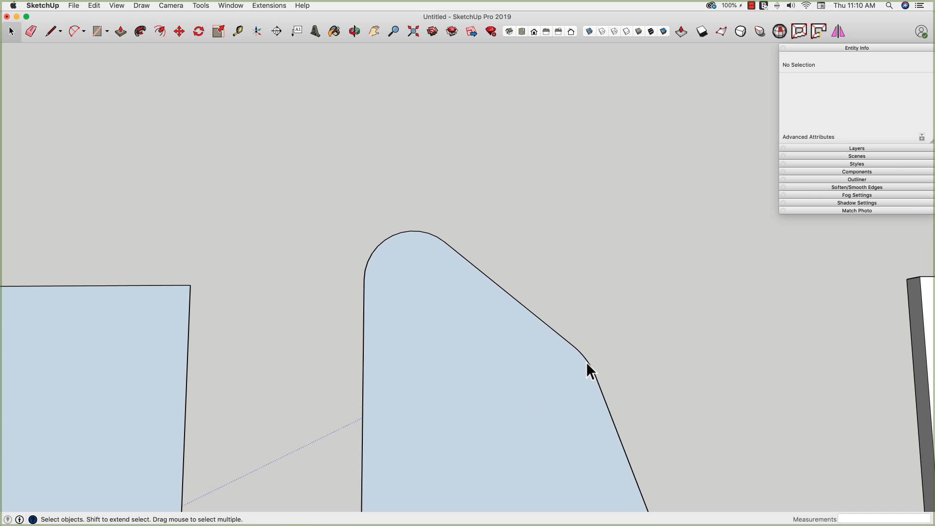
click(590, 355)
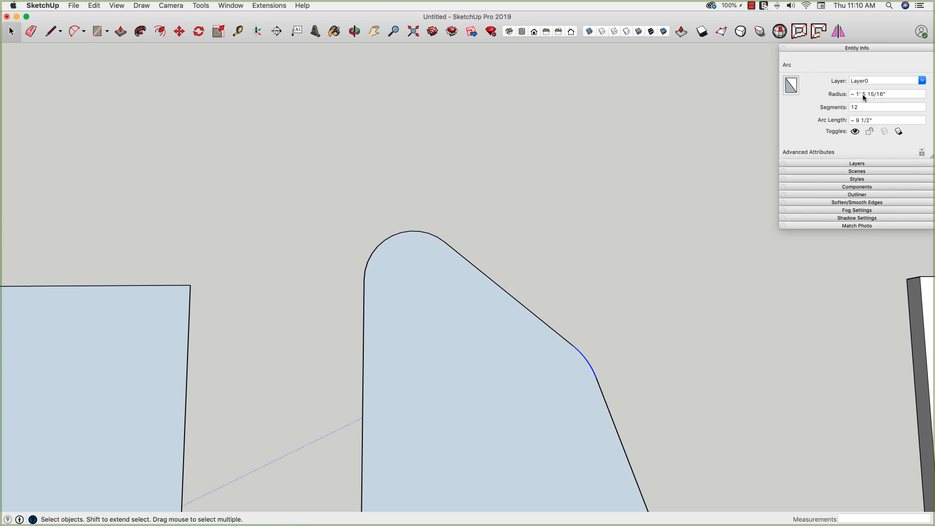
click(886, 94)
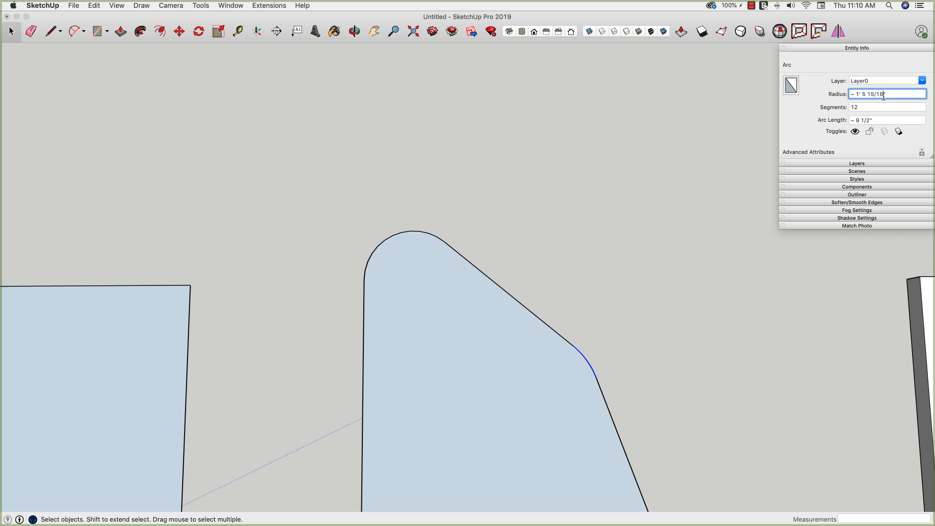
text(12)
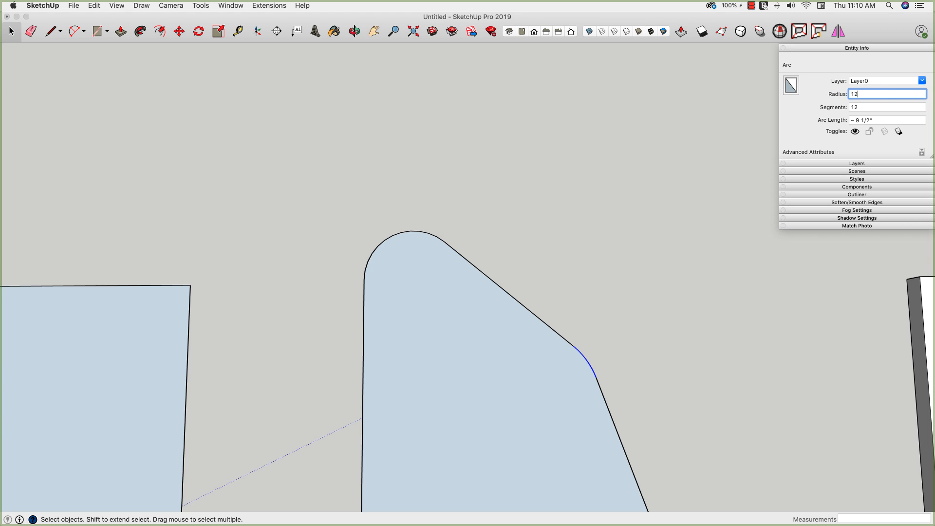
text(1)
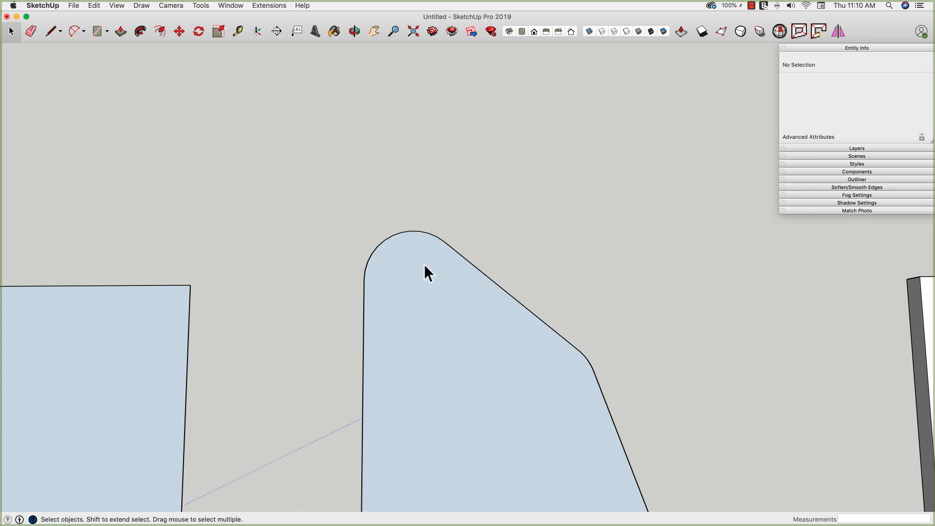
- Select the left face's fourth corner arc and edit its radius to 1' in Entity Info
click(396, 241)
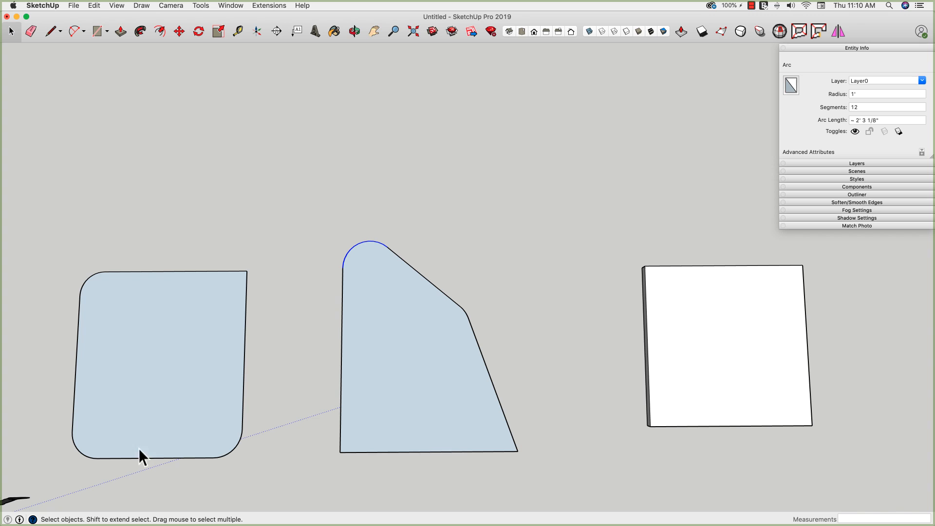
mouse_move(188, 270)
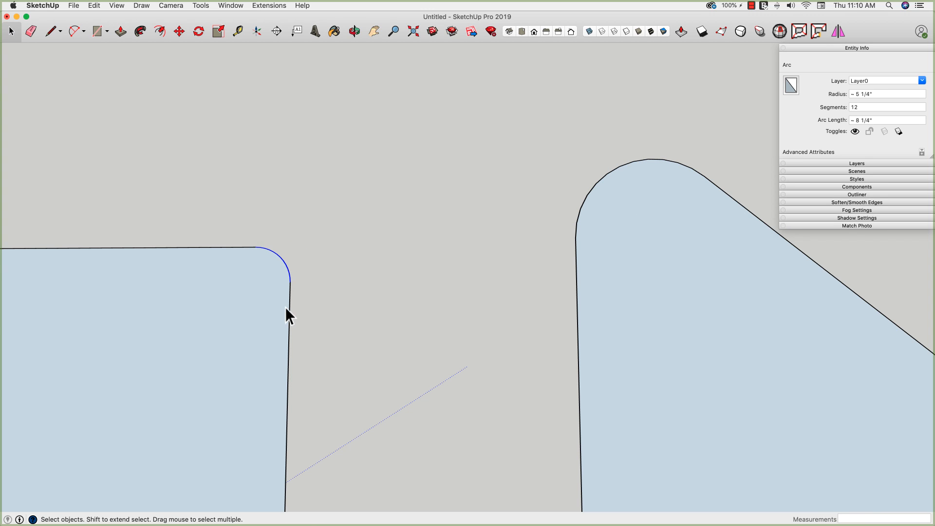
click(886, 93)
text(1')
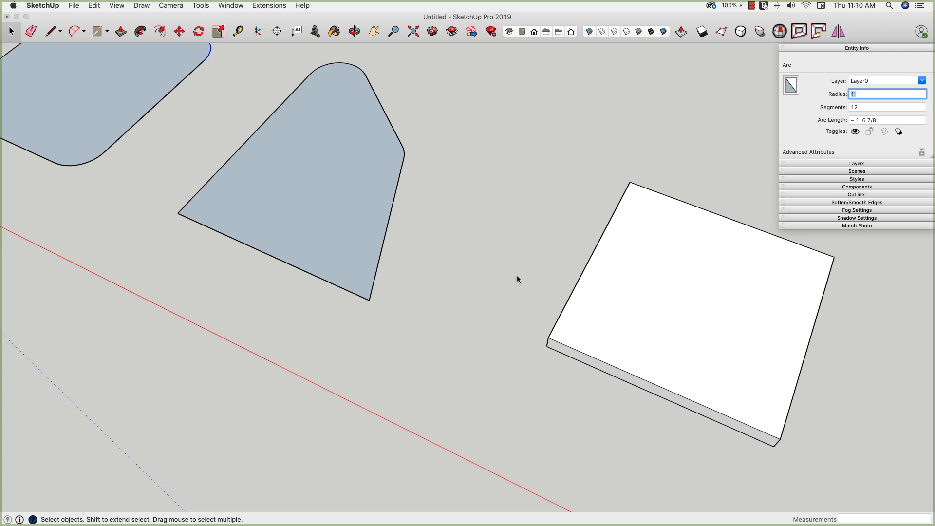
- Arc the white slab's front corner, set radius to 1', and push away the corner piece
drag(517, 279, 426, 275)
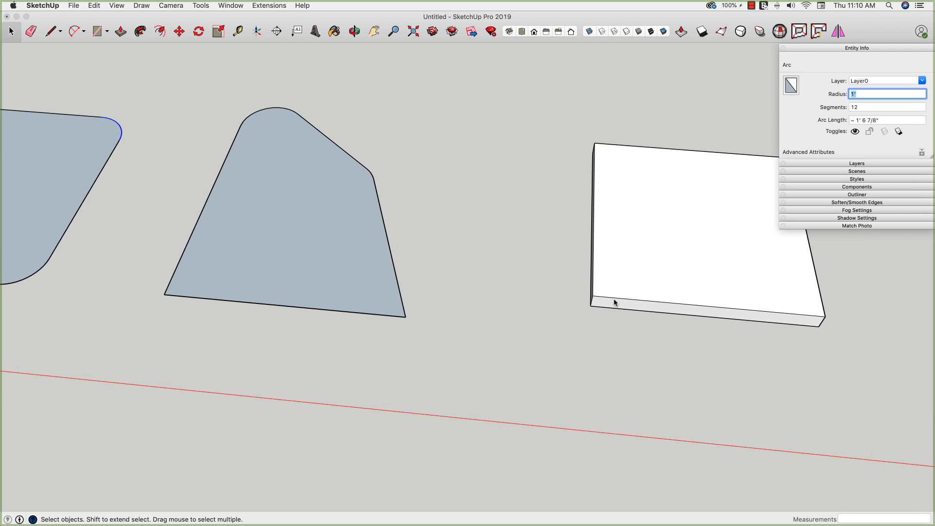
click(73, 32)
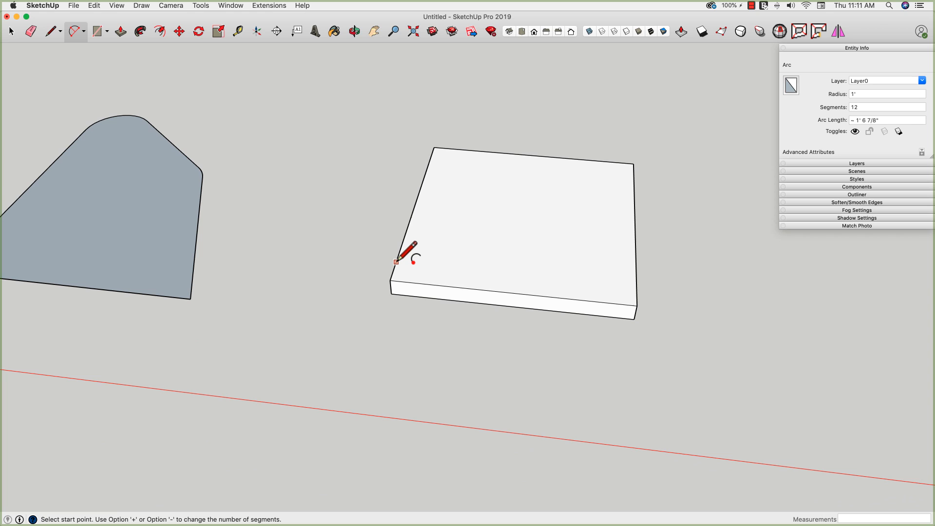
click(395, 261)
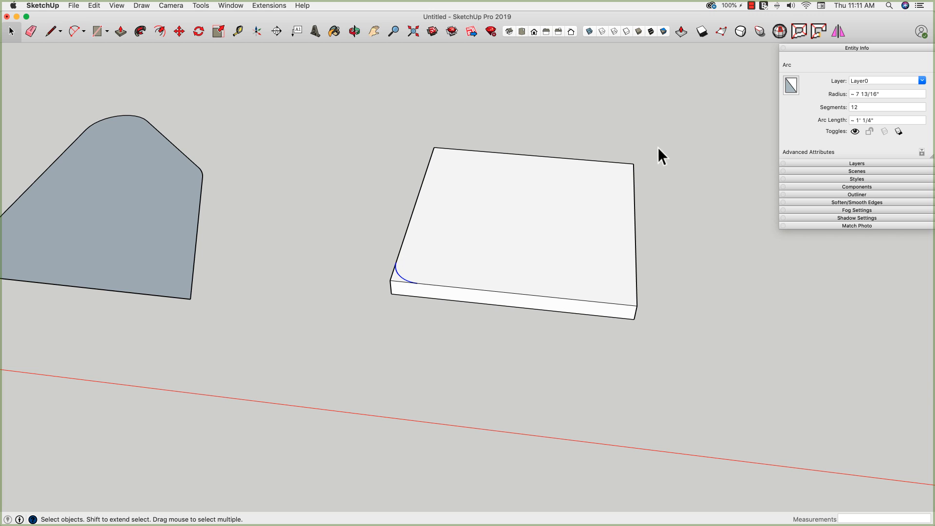
click(886, 94)
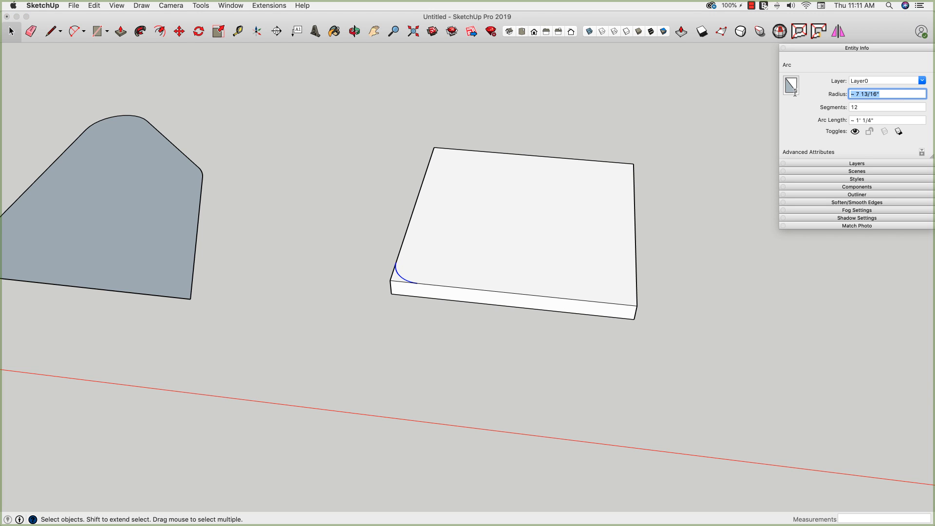
text(1')
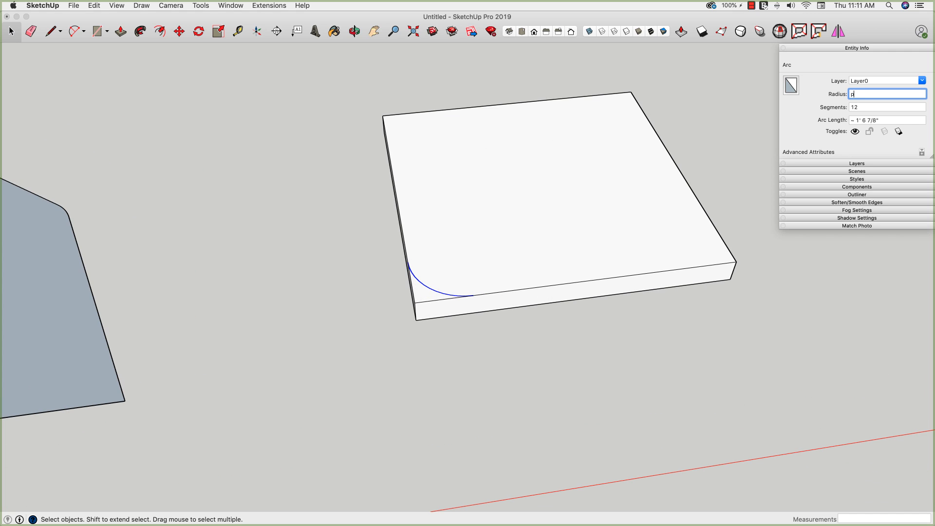
click(120, 31)
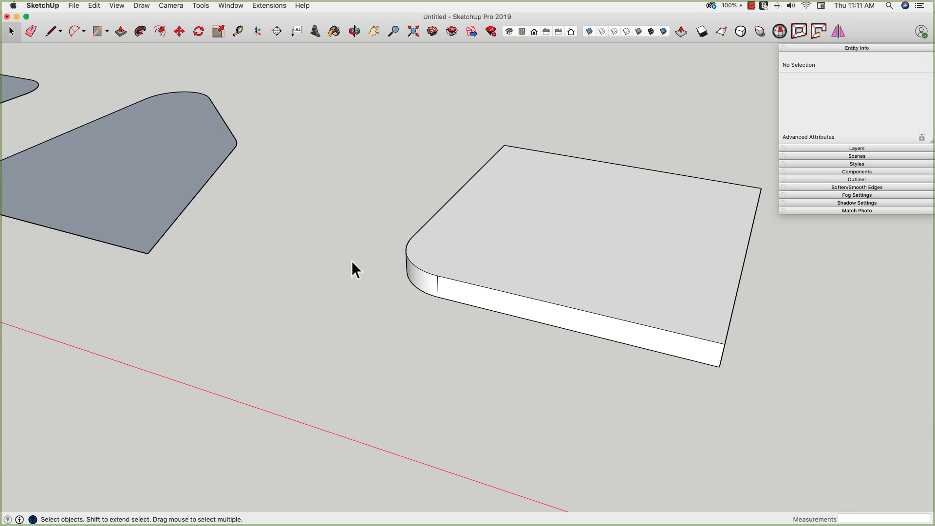
mouse_move(481, 181)
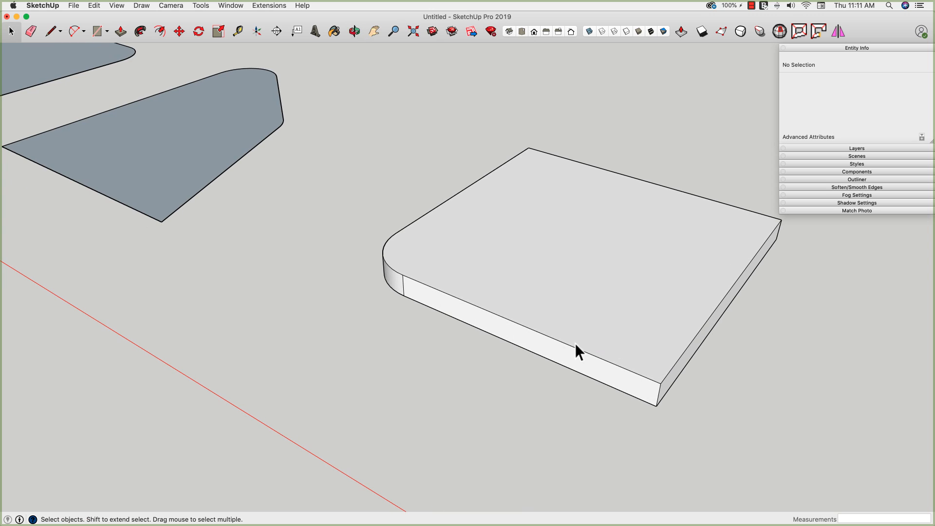
mouse_move(318, 202)
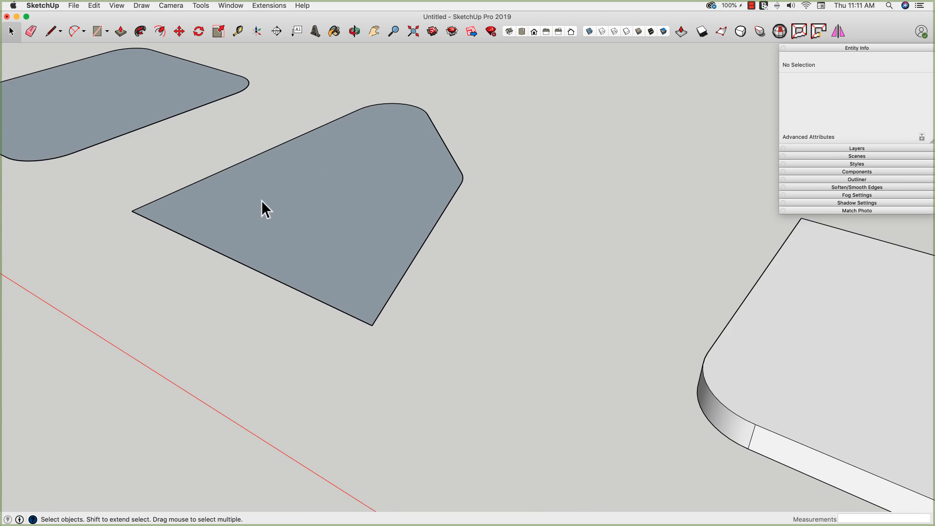
- Push/Pull the selected middle blue face up a few inches into a slab
click(265, 210)
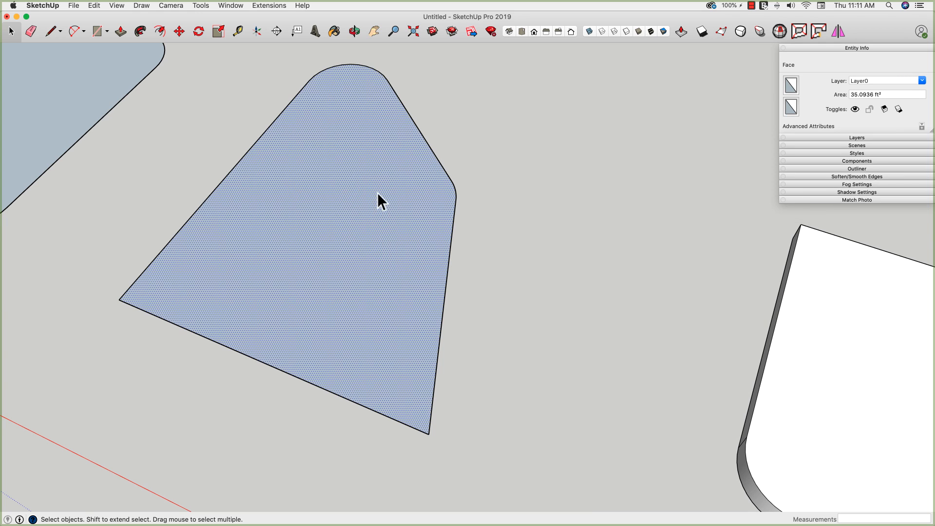
click(119, 31)
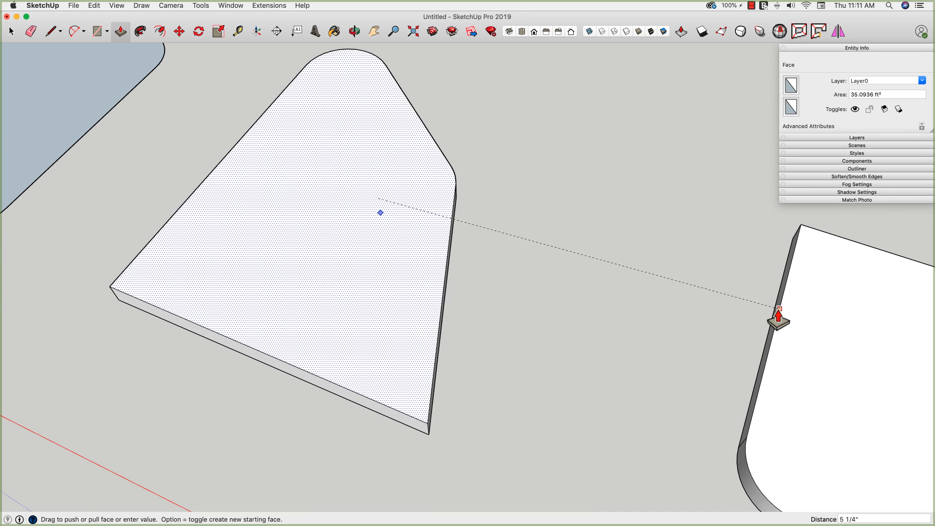
mouse_move(444, 314)
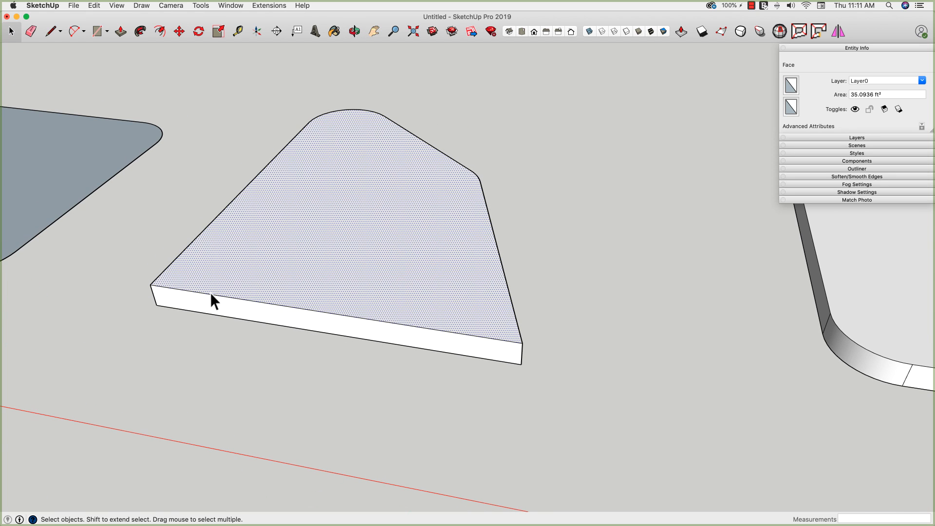
click(354, 31)
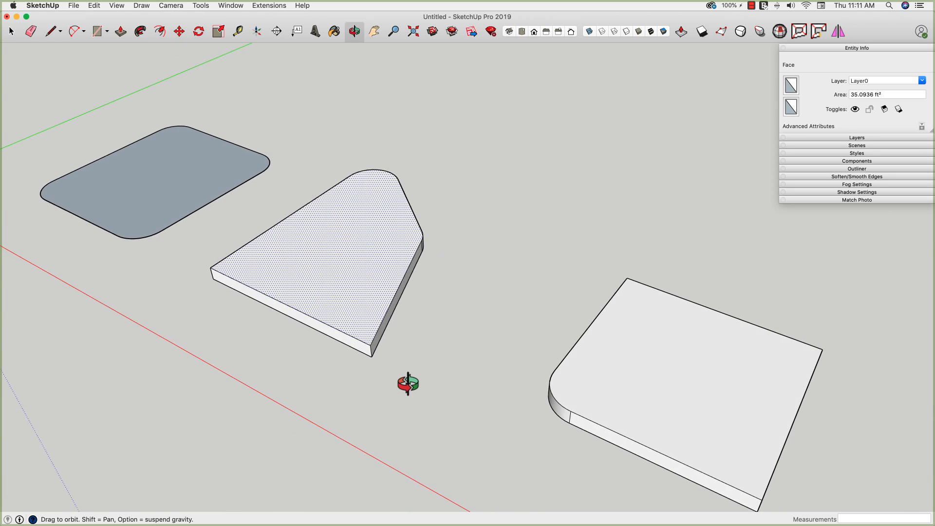